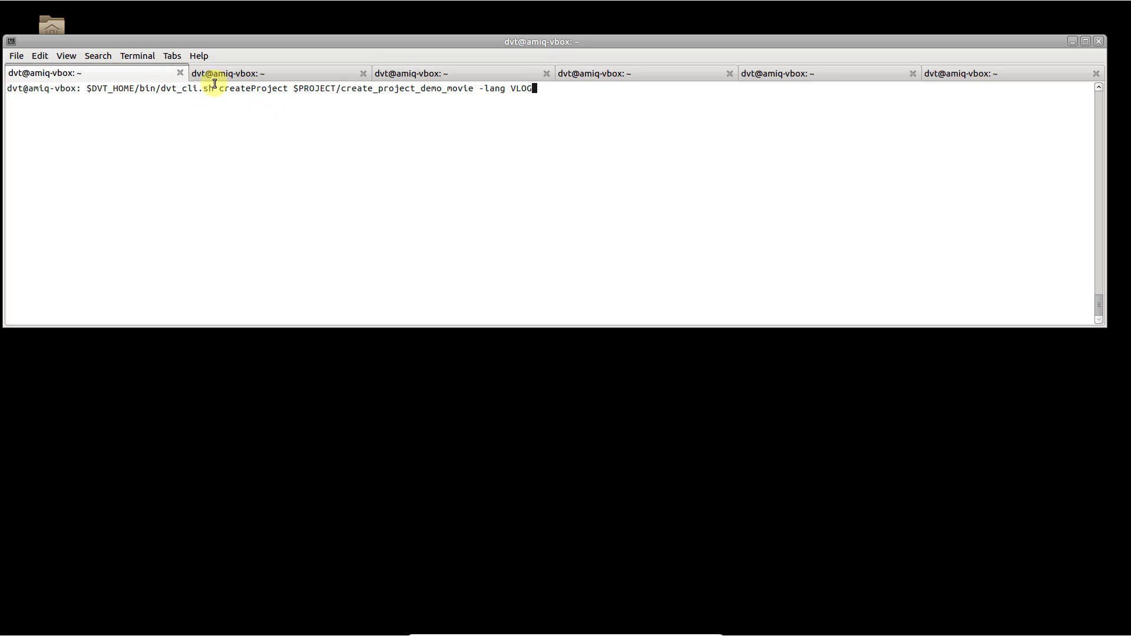
mouse_move(129, 88)
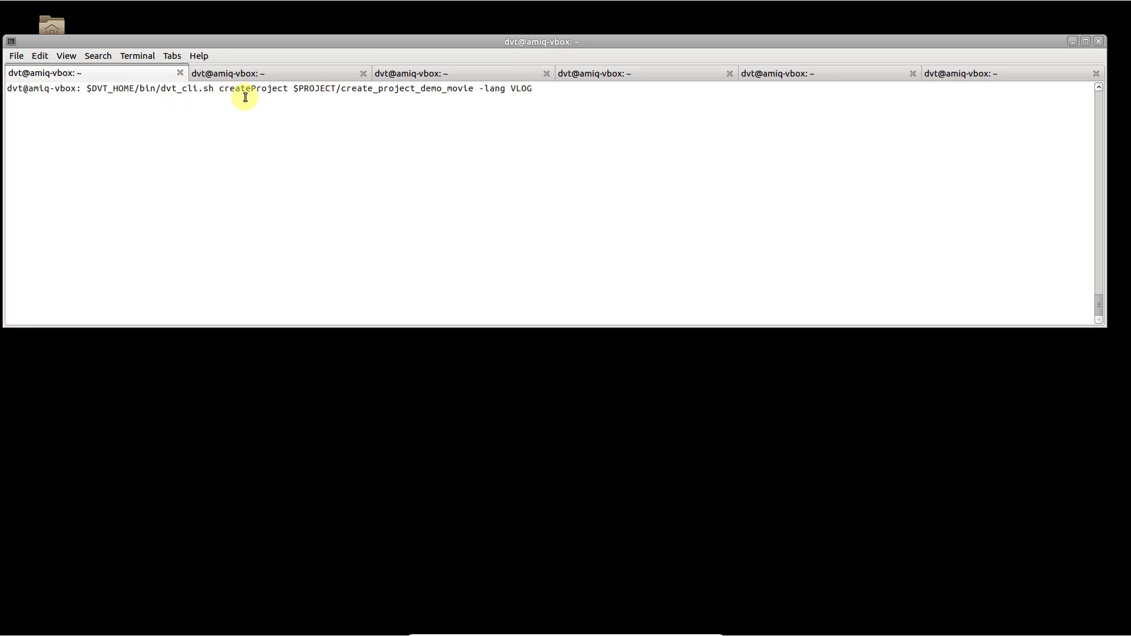
mouse_move(330, 87)
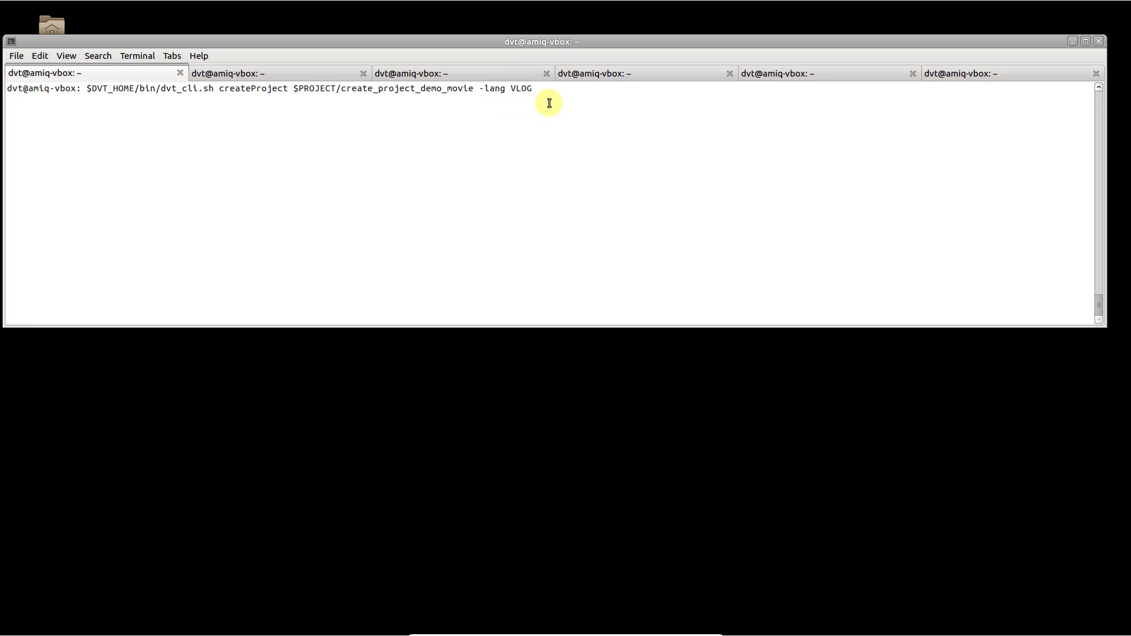
- Append '-lang VHDL' to the create_project_demo_movie createProject command
type("-la")
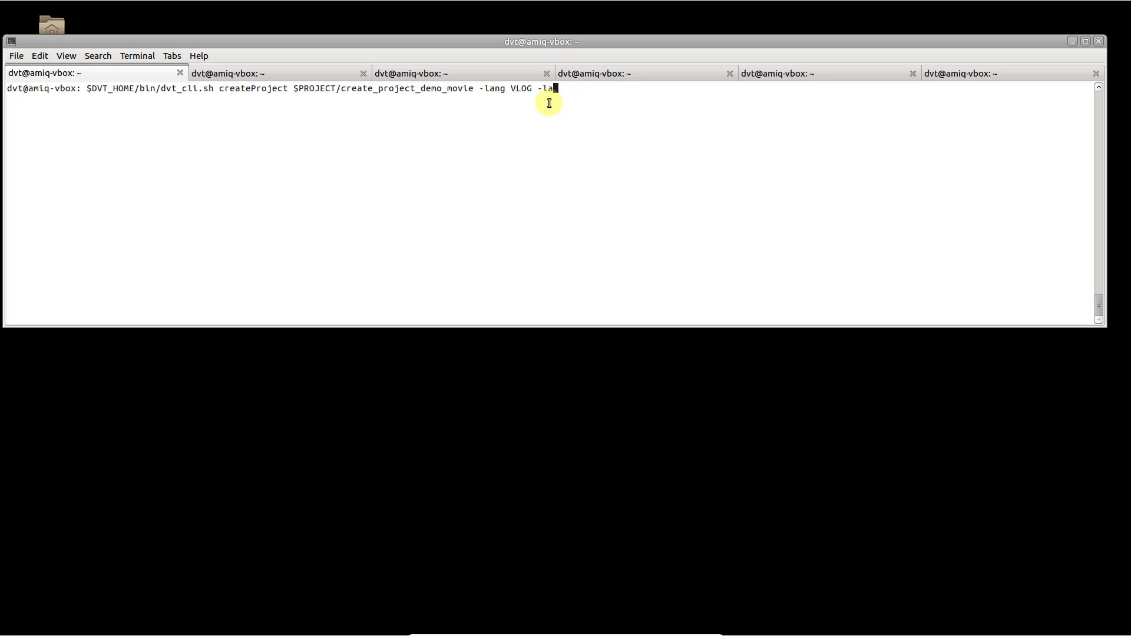
type("ng VHDL")
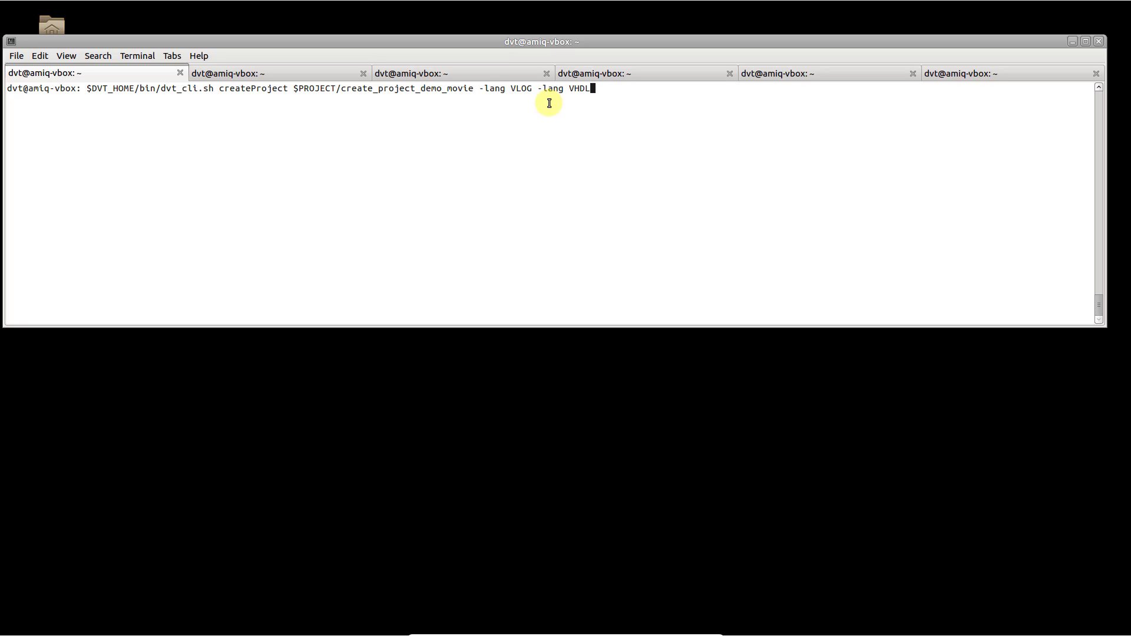
mouse_move(505, 79)
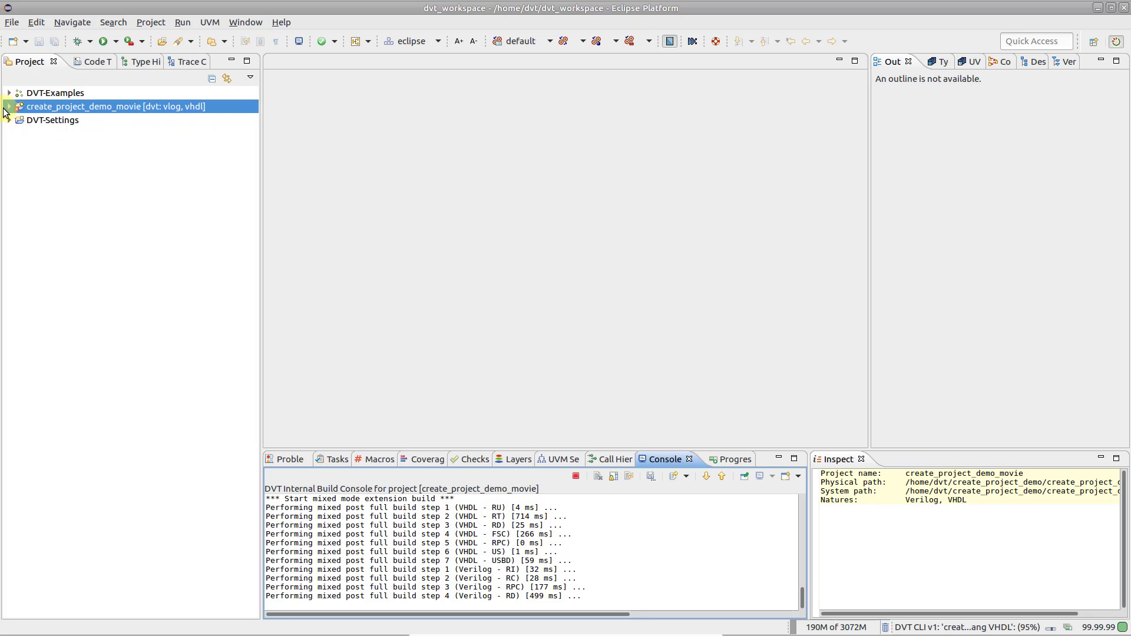
- Expand create_project_demo_movie and open its default.build file in the editor
left_click(7, 106)
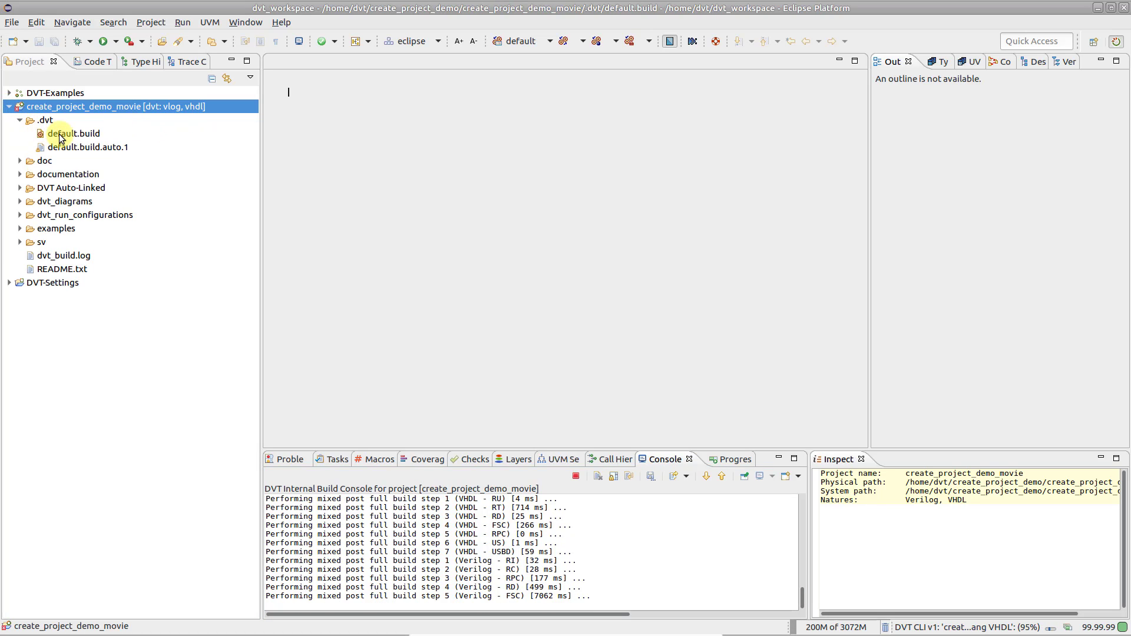
double_click(72, 134)
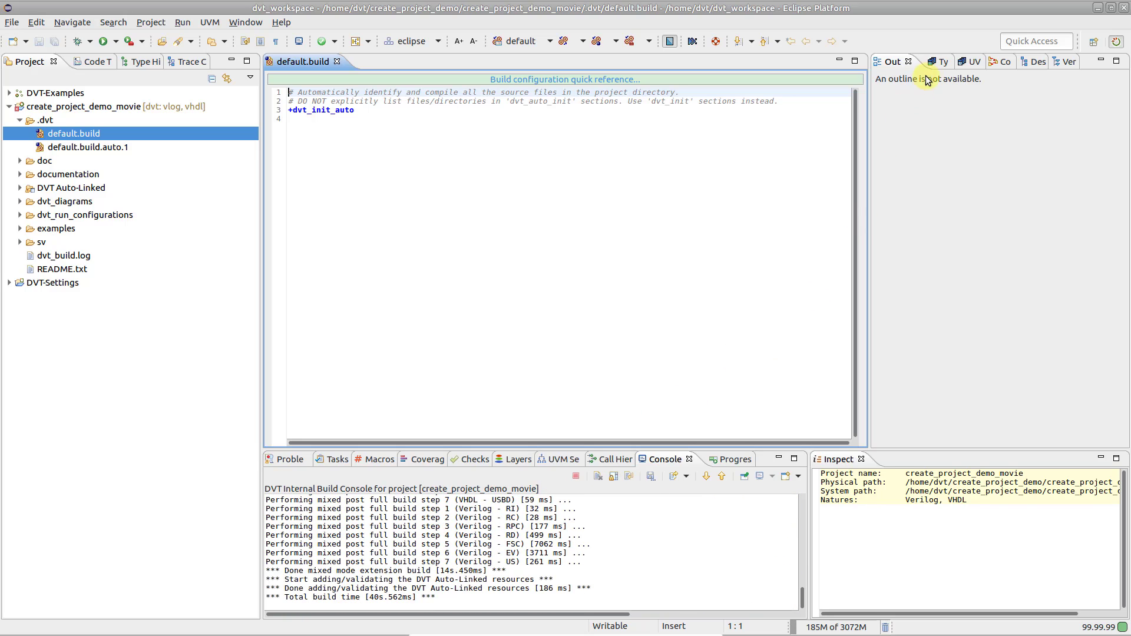
left_click(939, 61)
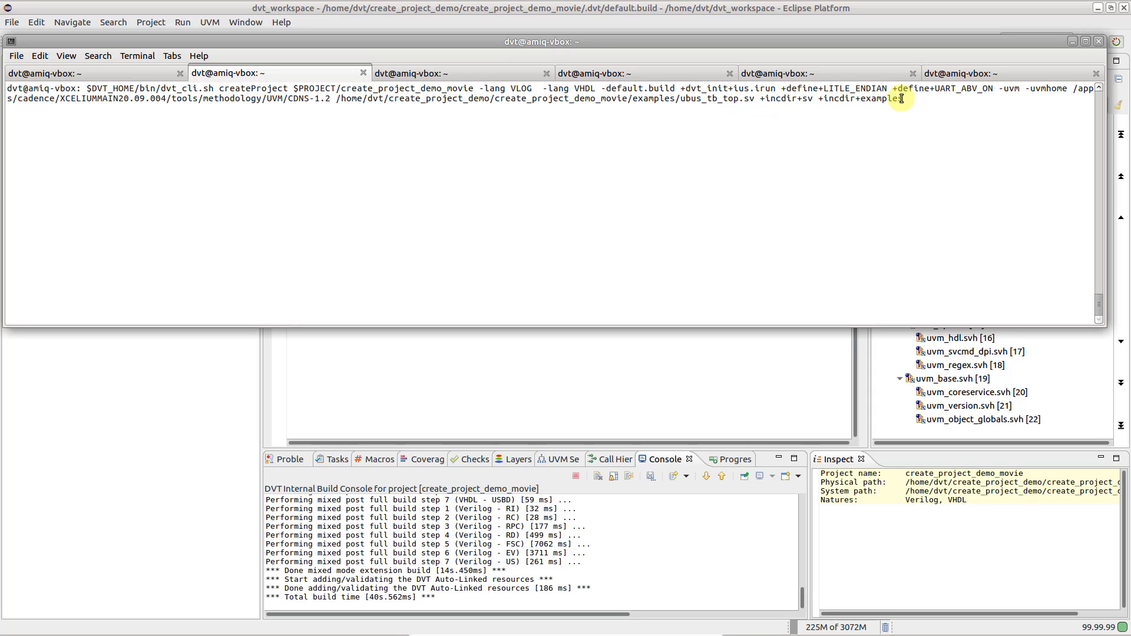
mouse_move(864, 129)
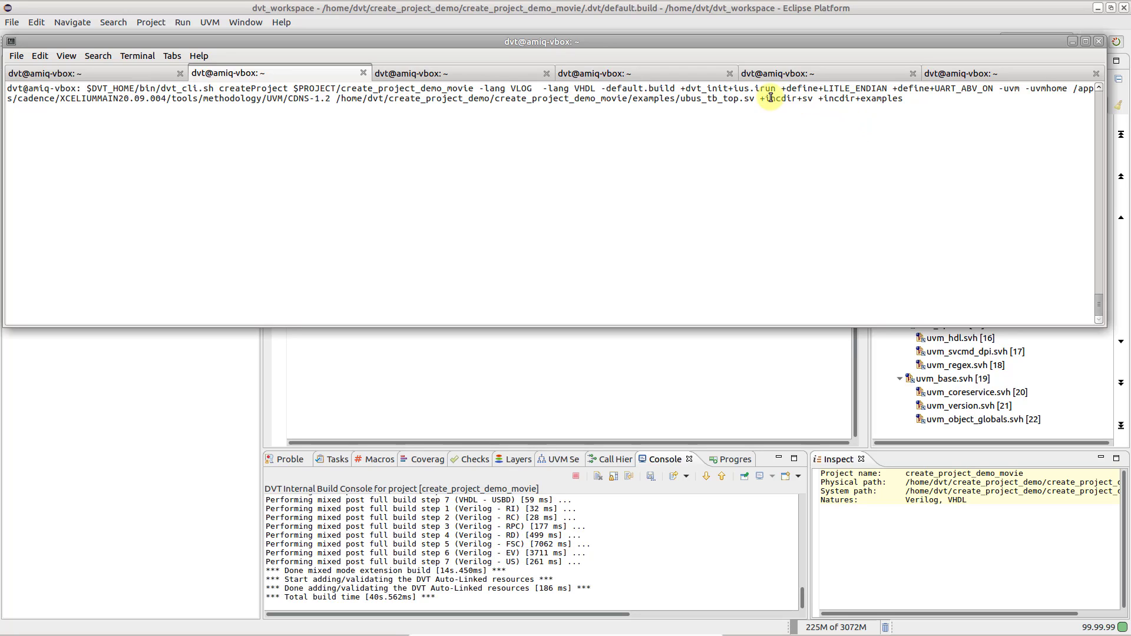
mouse_move(701, 81)
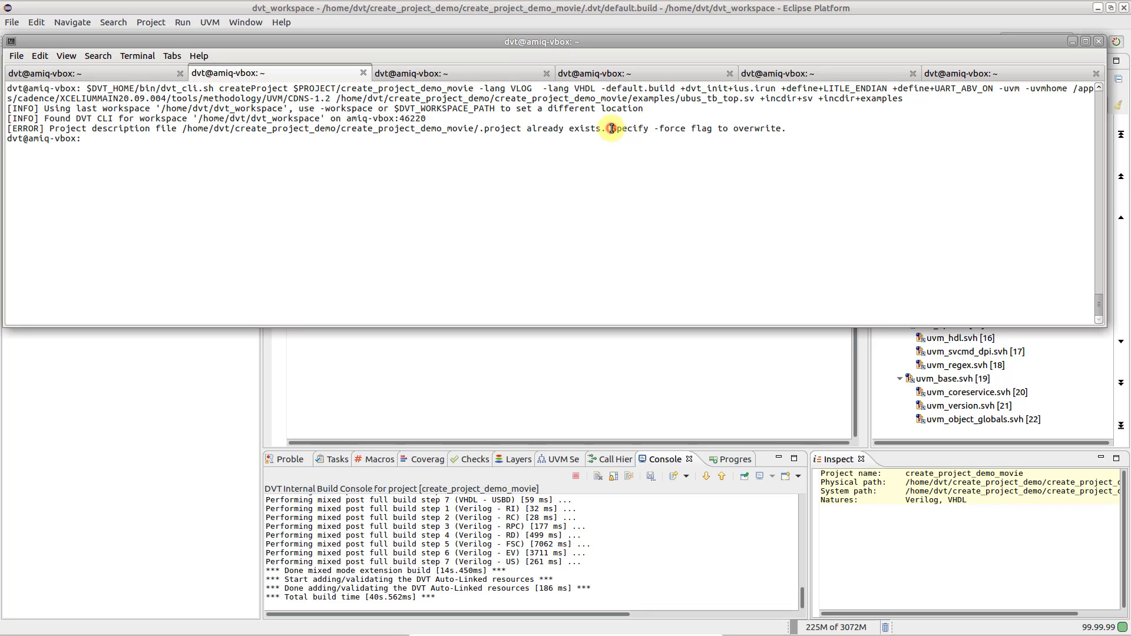
- Select the terminal error saying create_project_demo_movie already exists
left_click_drag(612, 128, 783, 128)
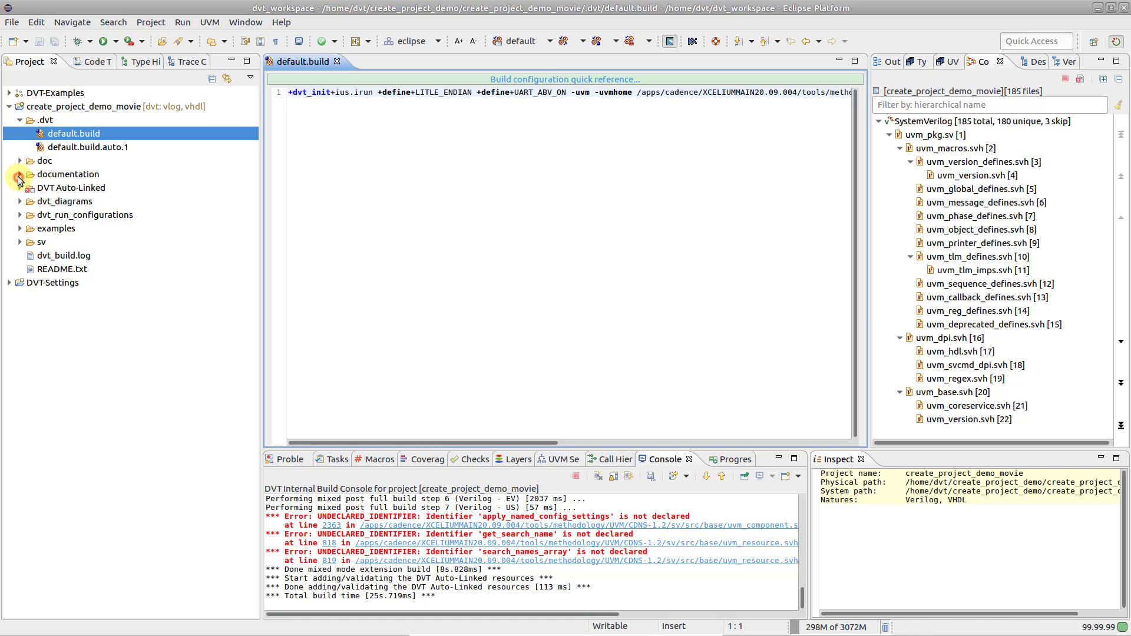
- Expand documentation and doc_1, then scroll through the file_*.html entries
left_click(20, 174)
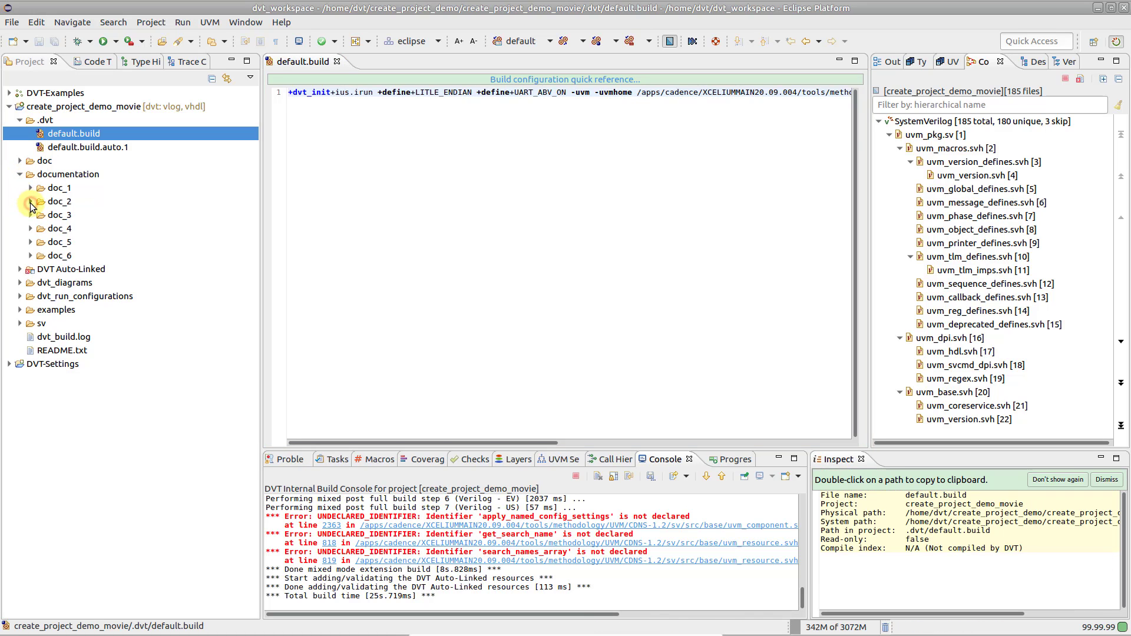
left_click(31, 187)
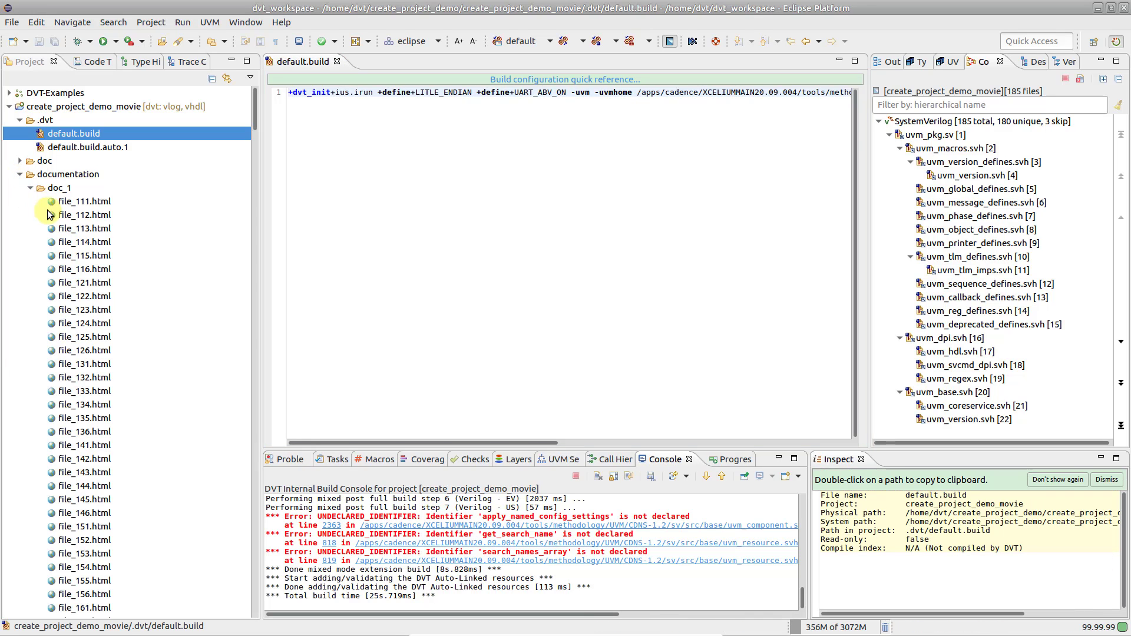
scroll("down", 3)
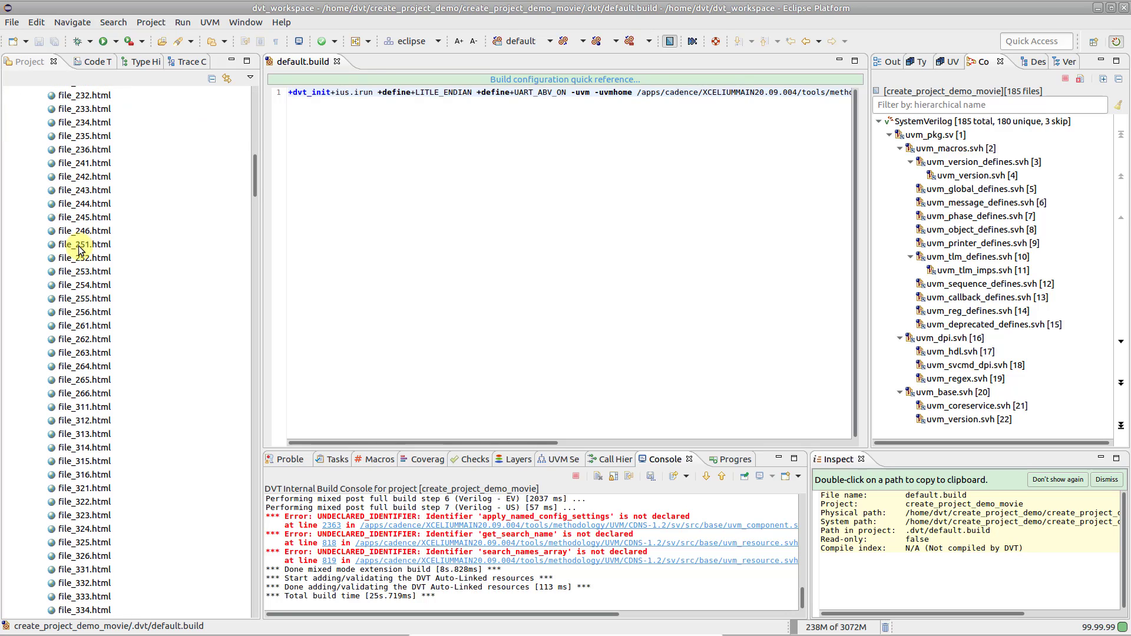
scroll("down", 3)
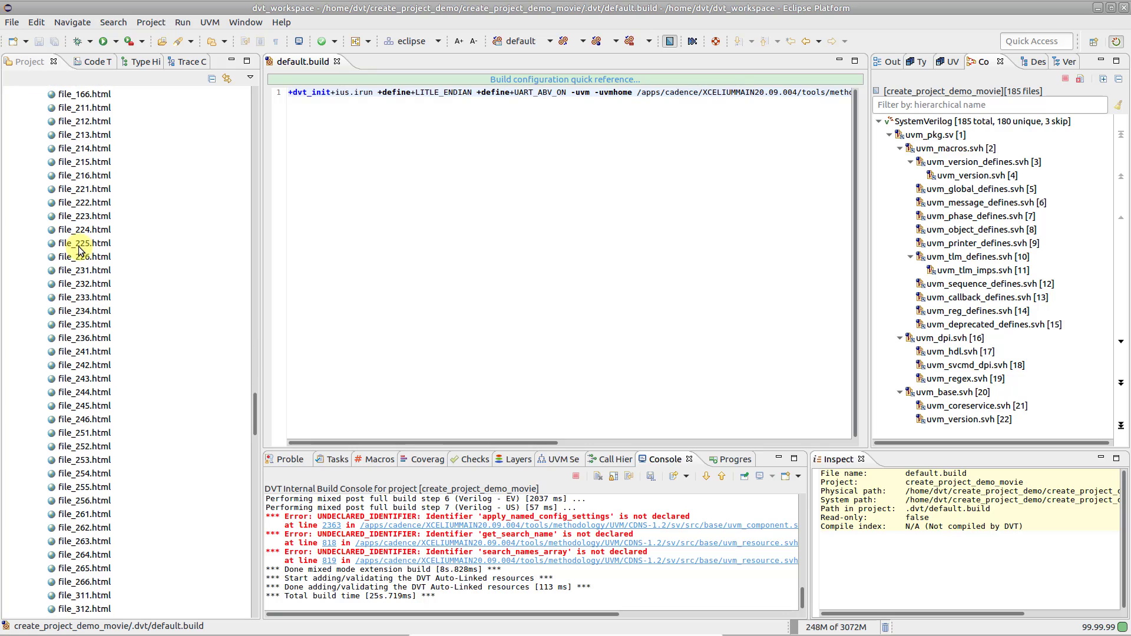
scroll("down", 3)
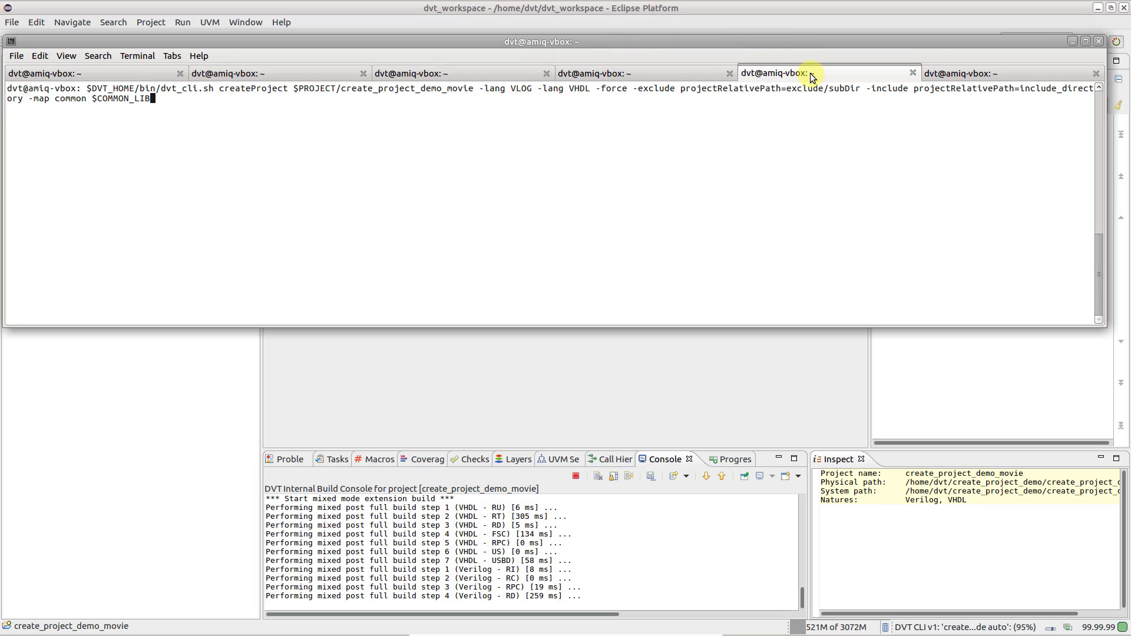
mouse_move(893, 79)
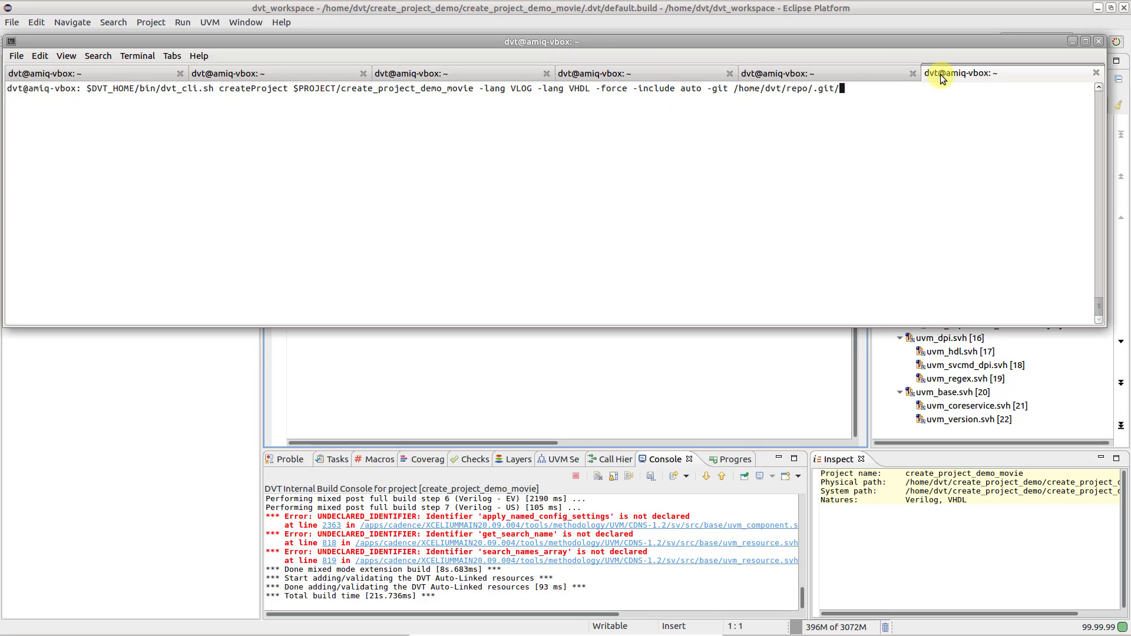
mouse_move(928, 90)
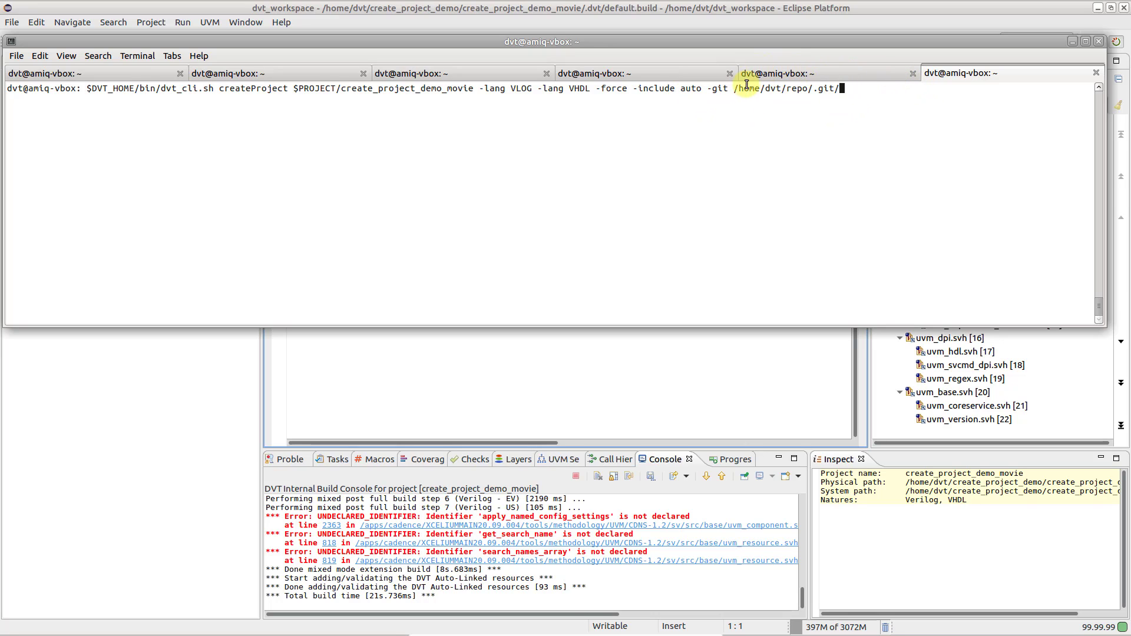
mouse_move(789, 97)
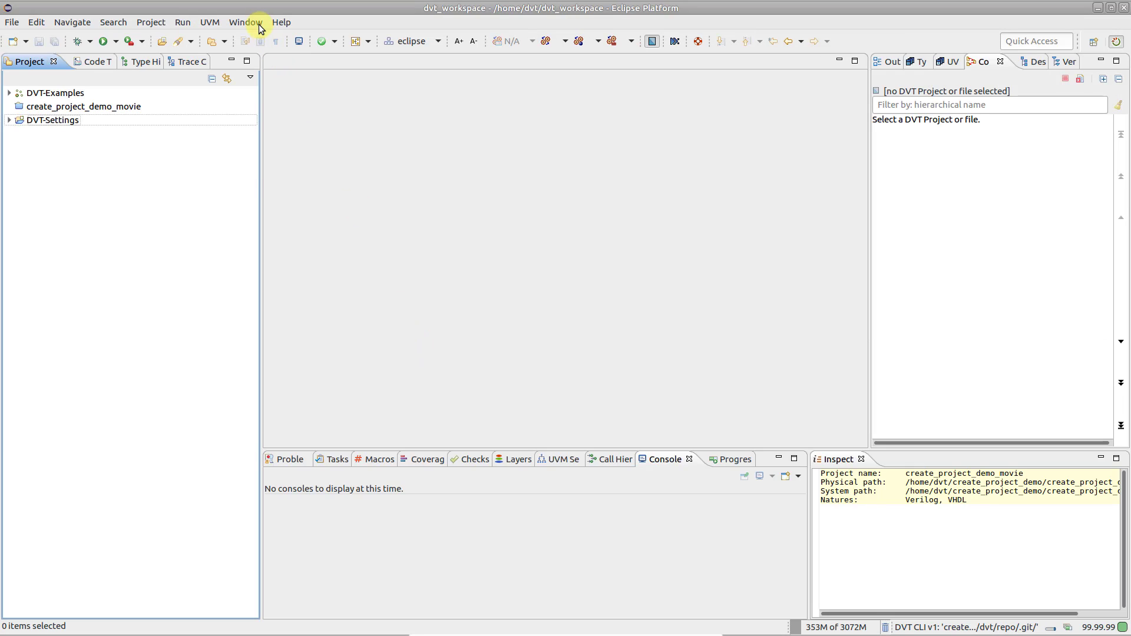
- Open the perspective list from the Window menu and select Debug
left_click(243, 21)
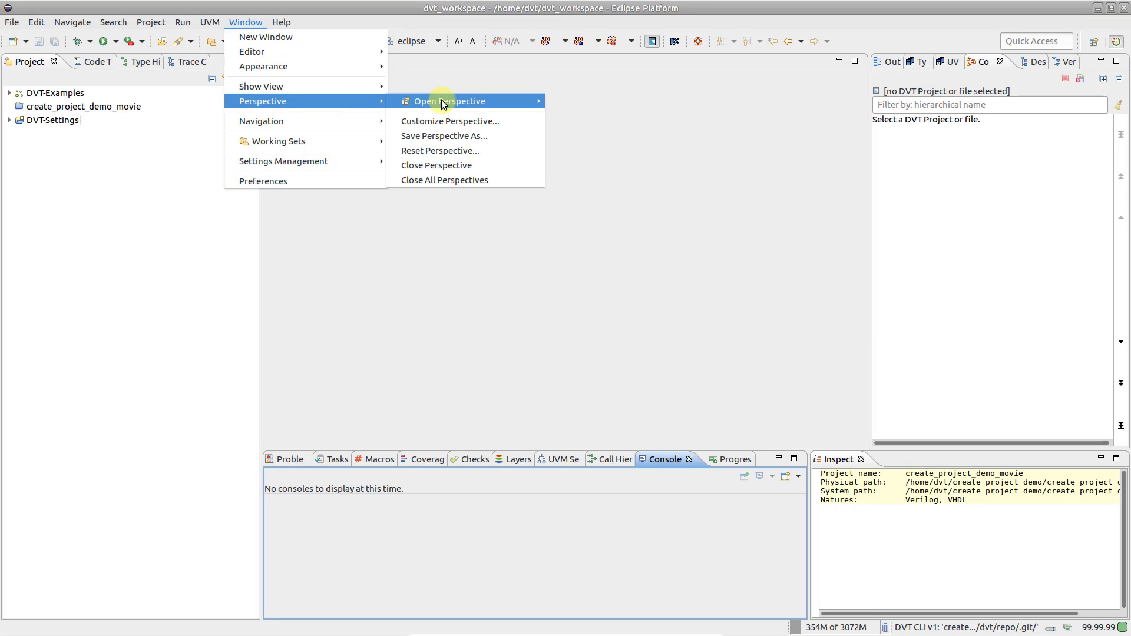
left_click(449, 101)
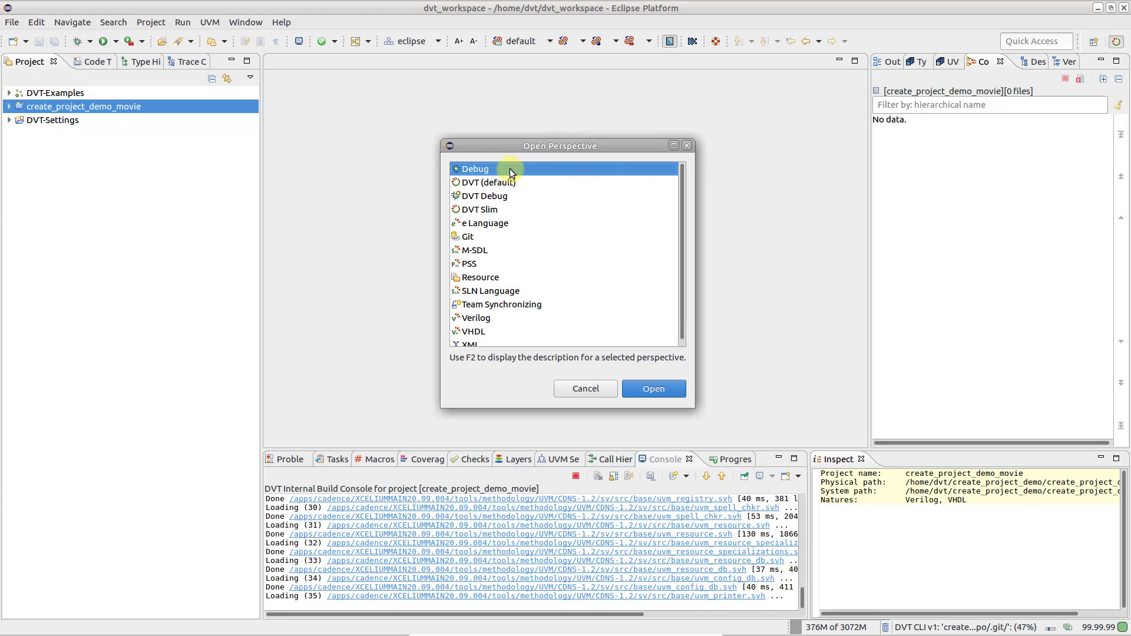
left_click(652, 388)
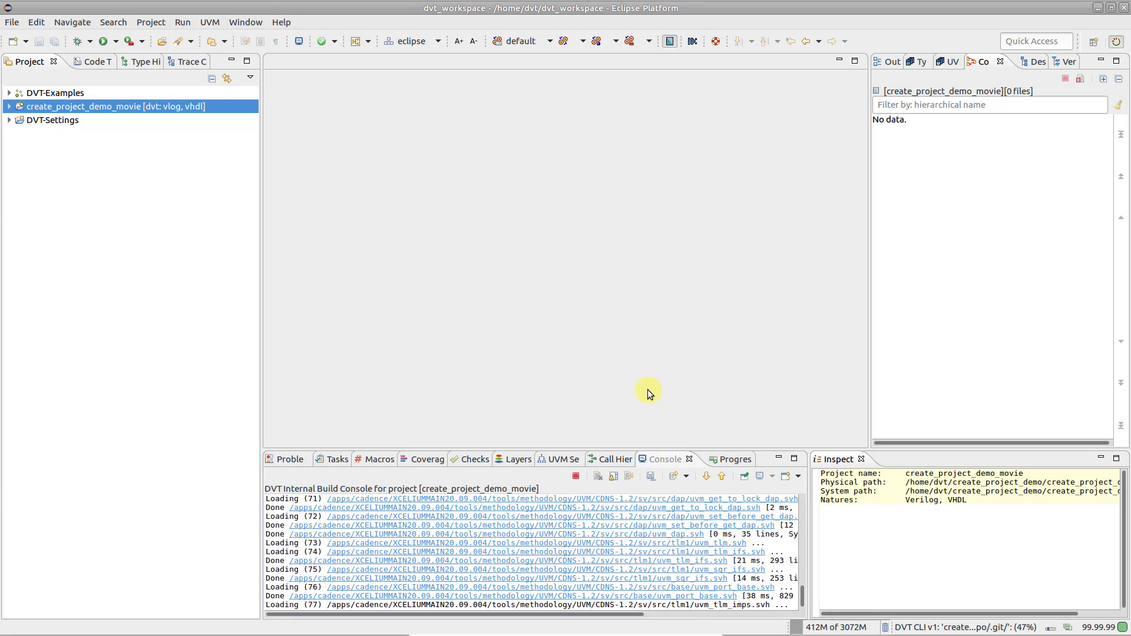